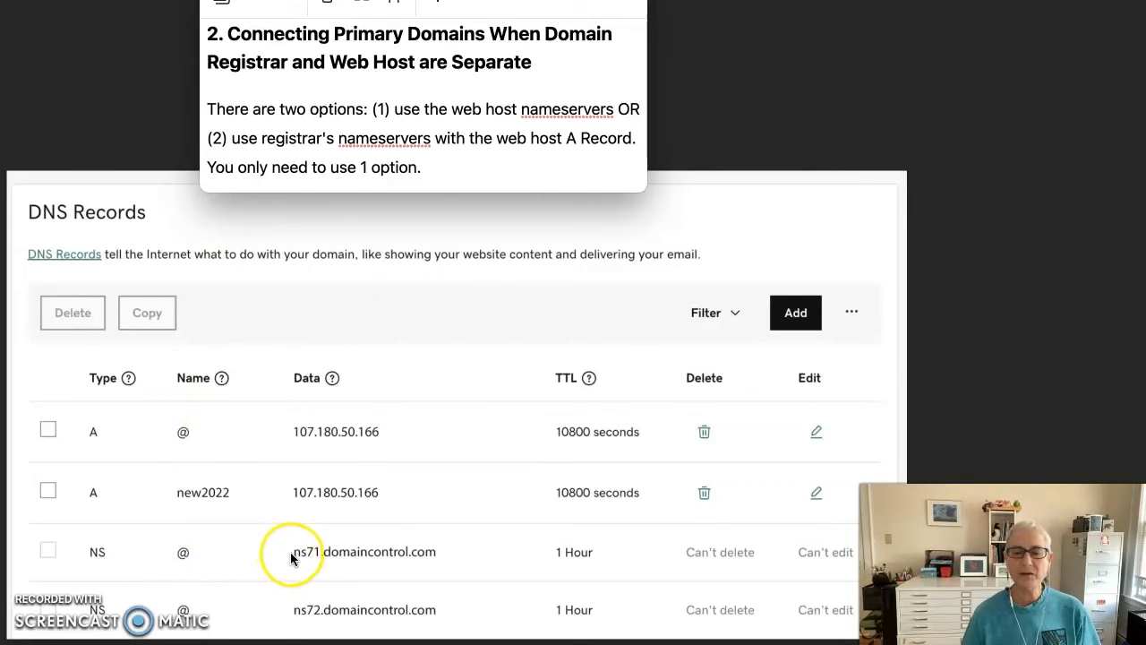
mouse_move(374, 615)
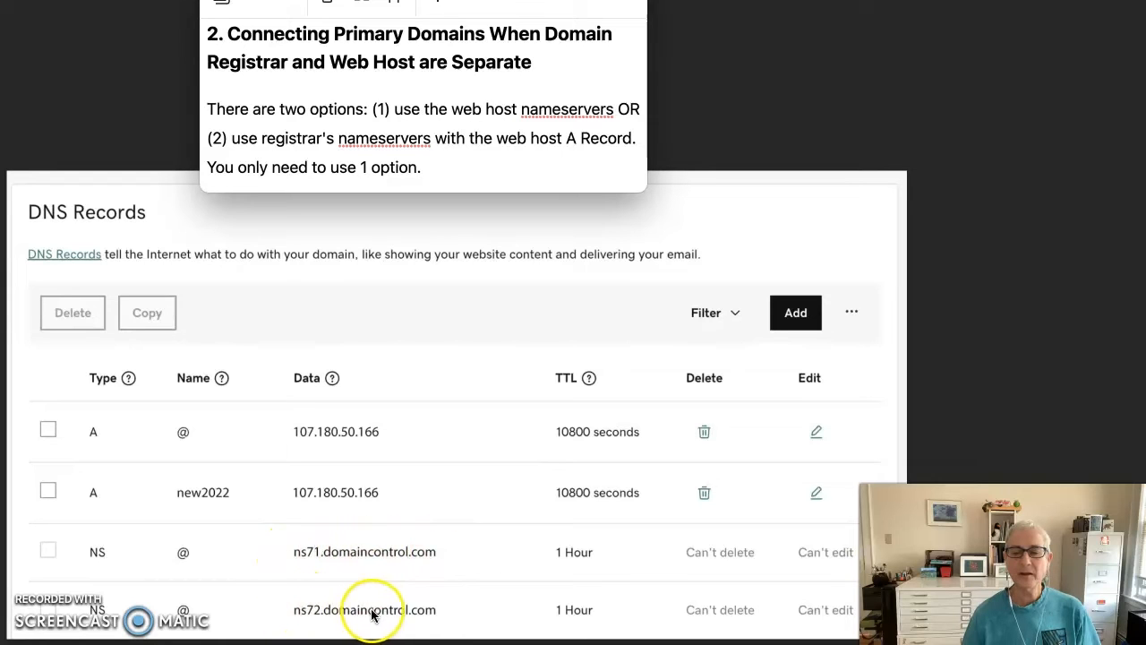
mouse_move(93, 459)
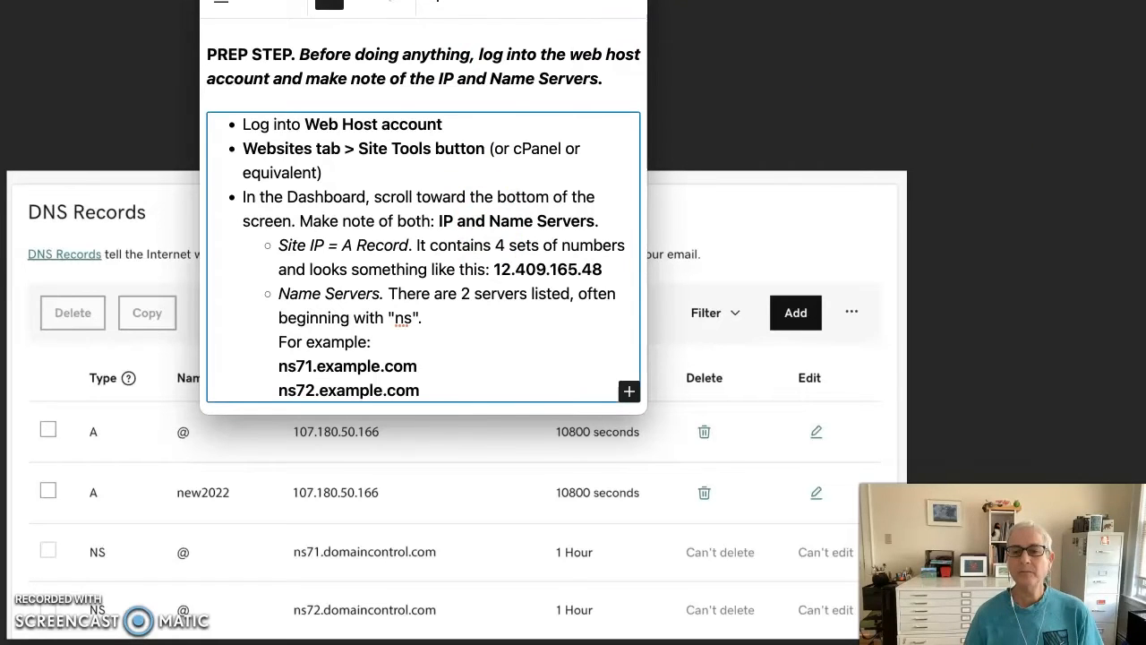
Step: Highlight the PREP STEP notes about recording the web host IP and name servers
drag(493, 269, 602, 268)
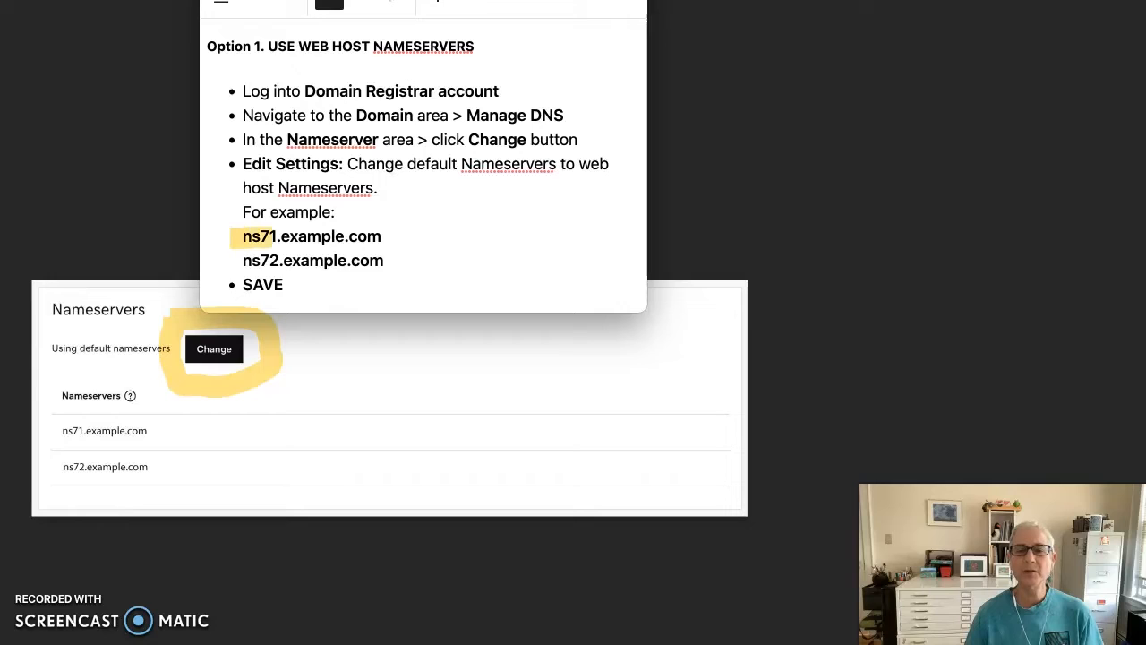
Step: Highlight the Change button in the default Nameservers panel beside the Option 1 notes
drag(242, 237, 379, 236)
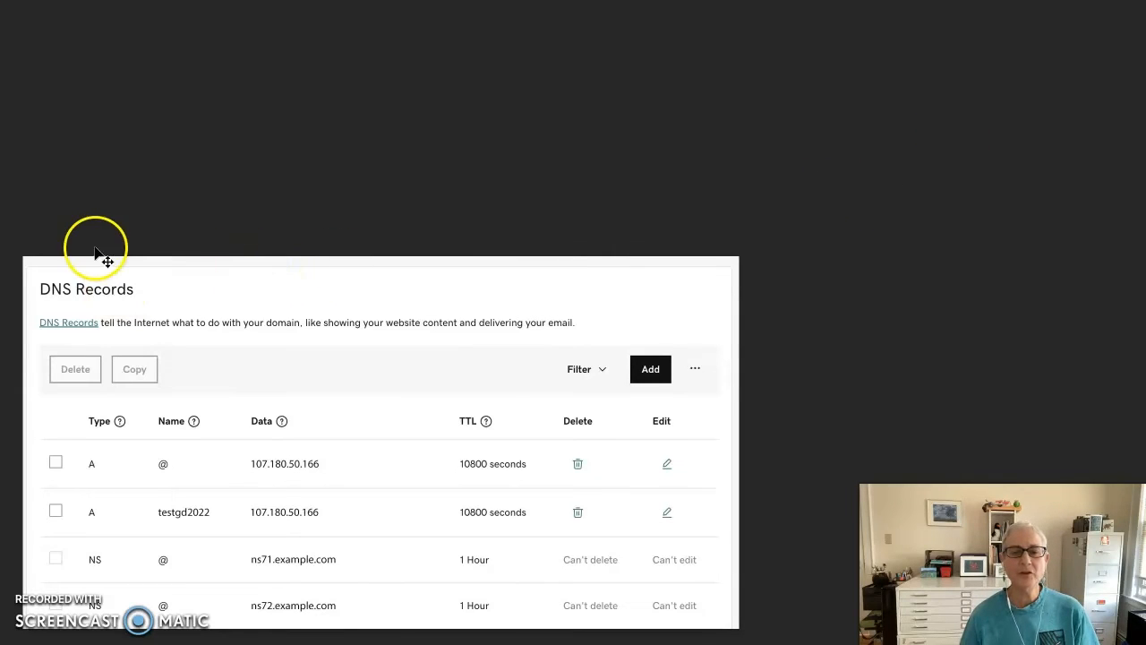
mouse_move(61, 271)
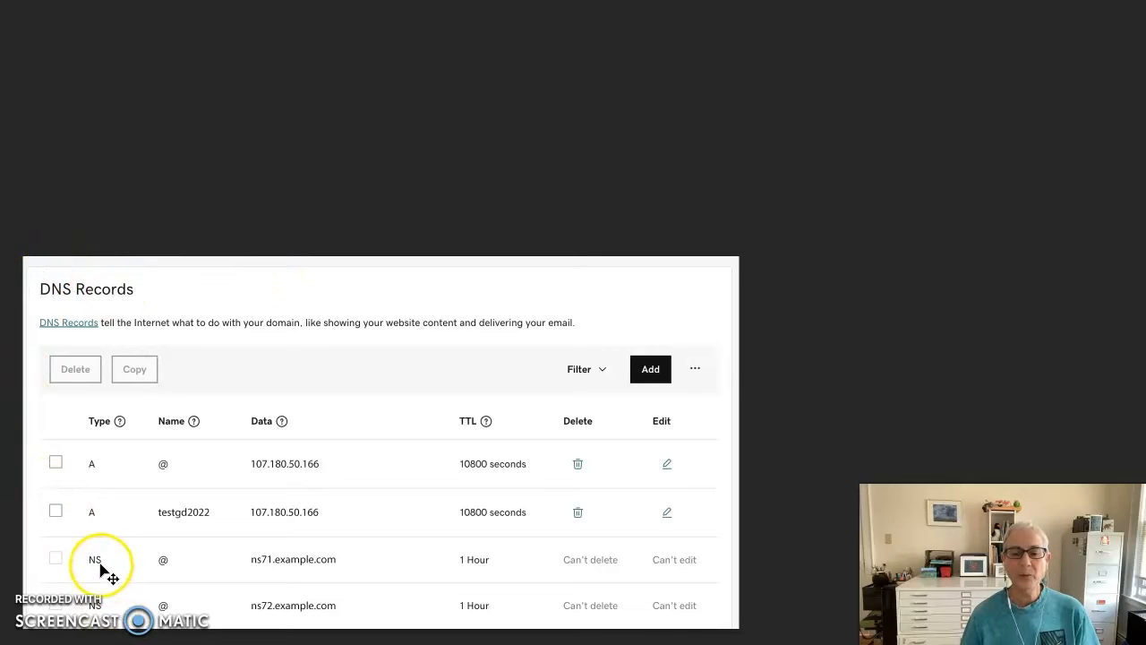
mouse_move(296, 564)
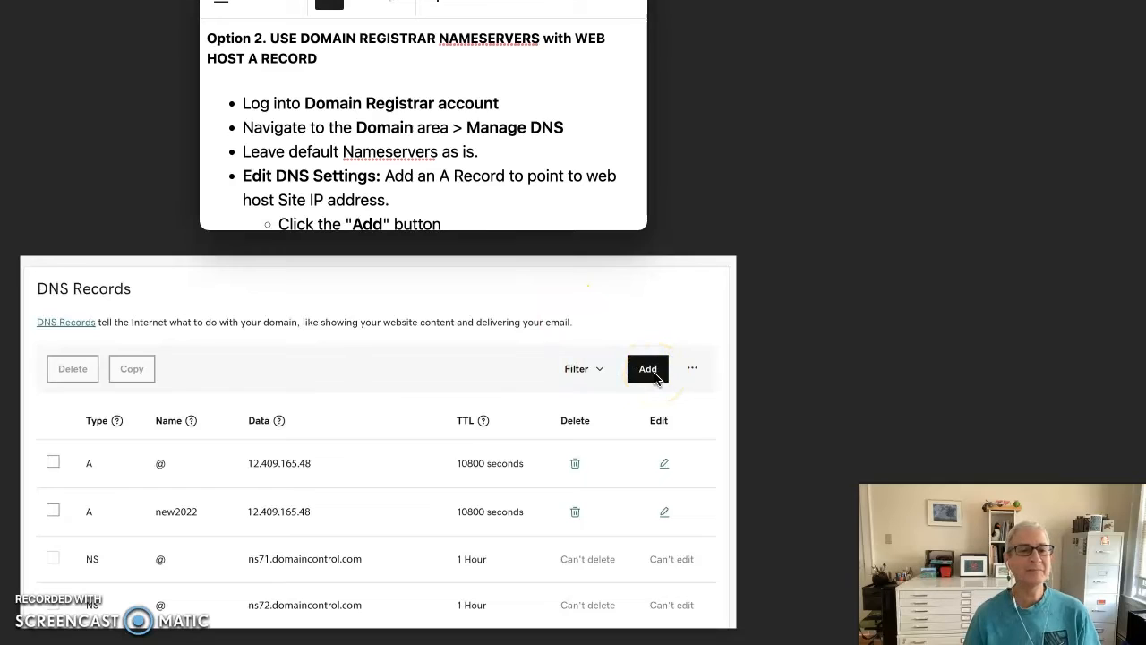
scroll(down, 3)
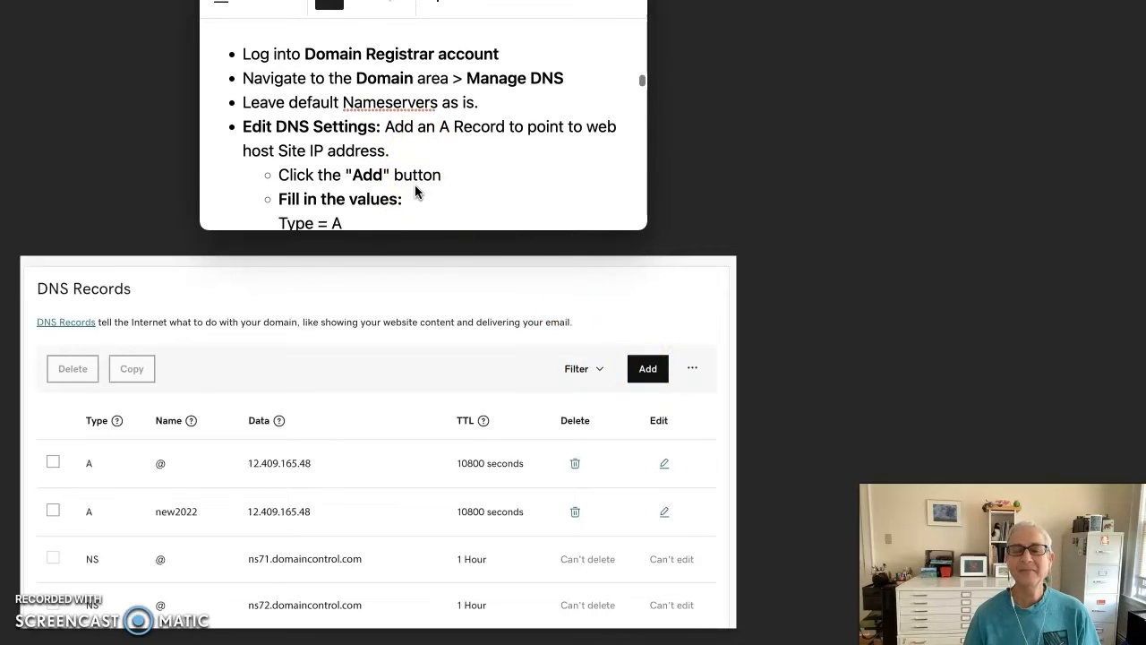
scroll(down, 3)
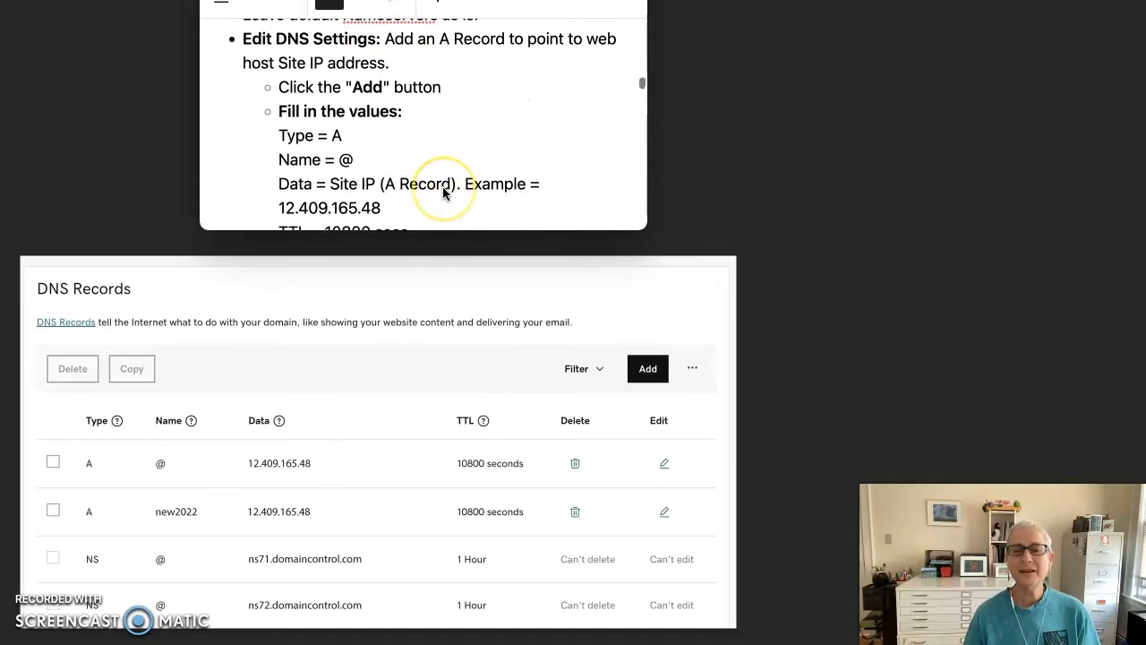
scroll(down, 3)
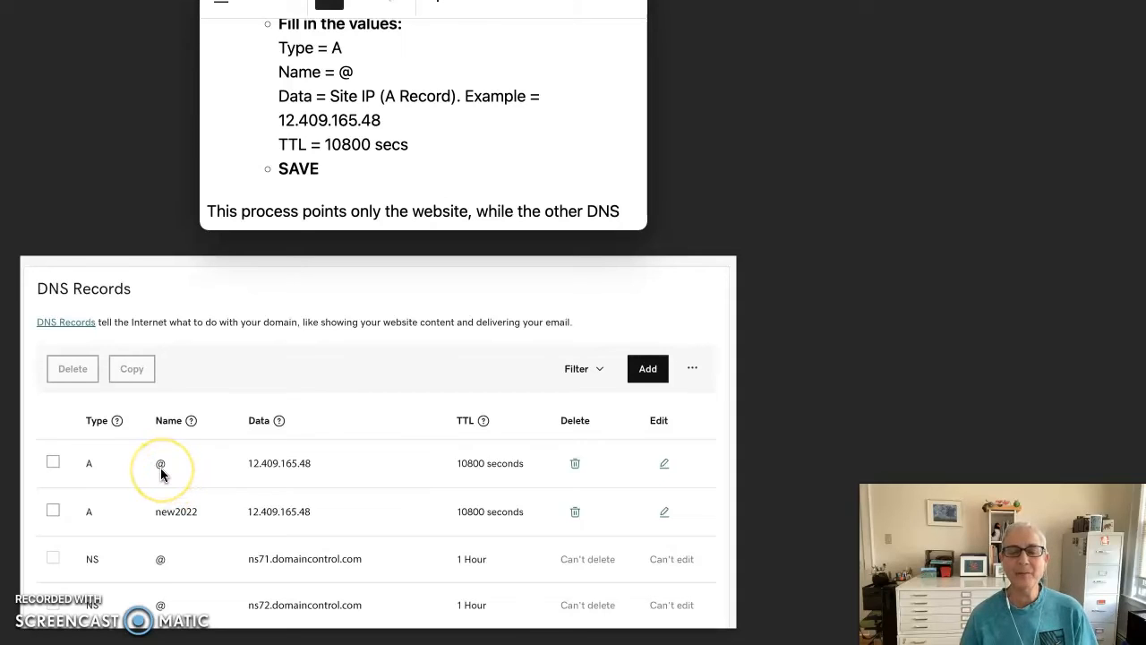
mouse_move(304, 472)
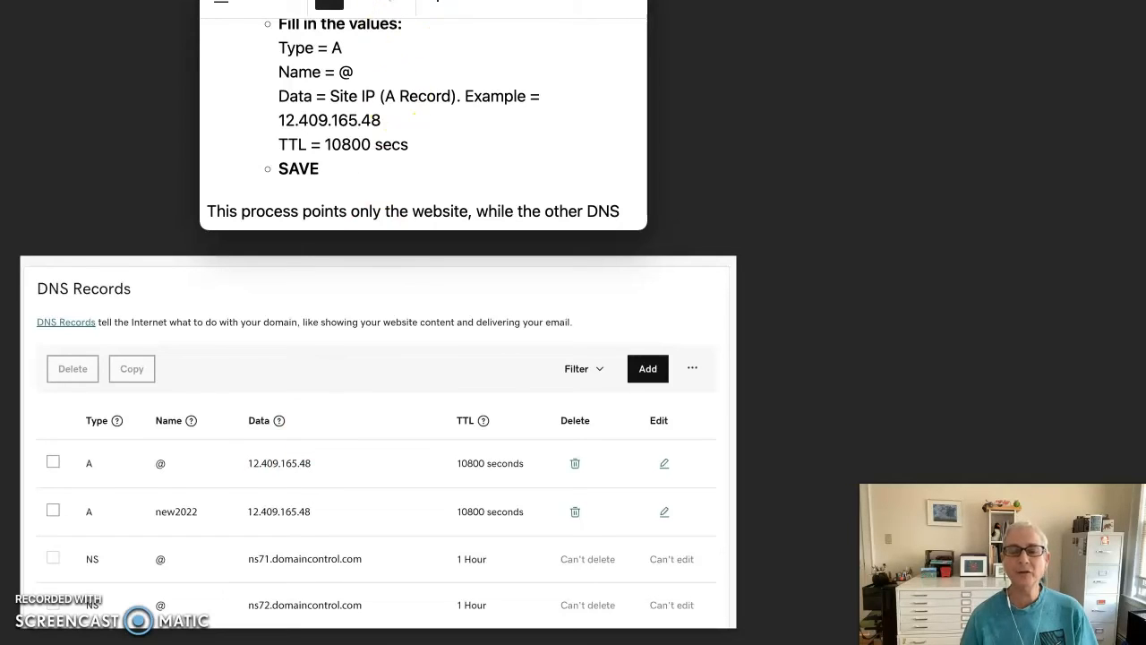
double_click(280, 463)
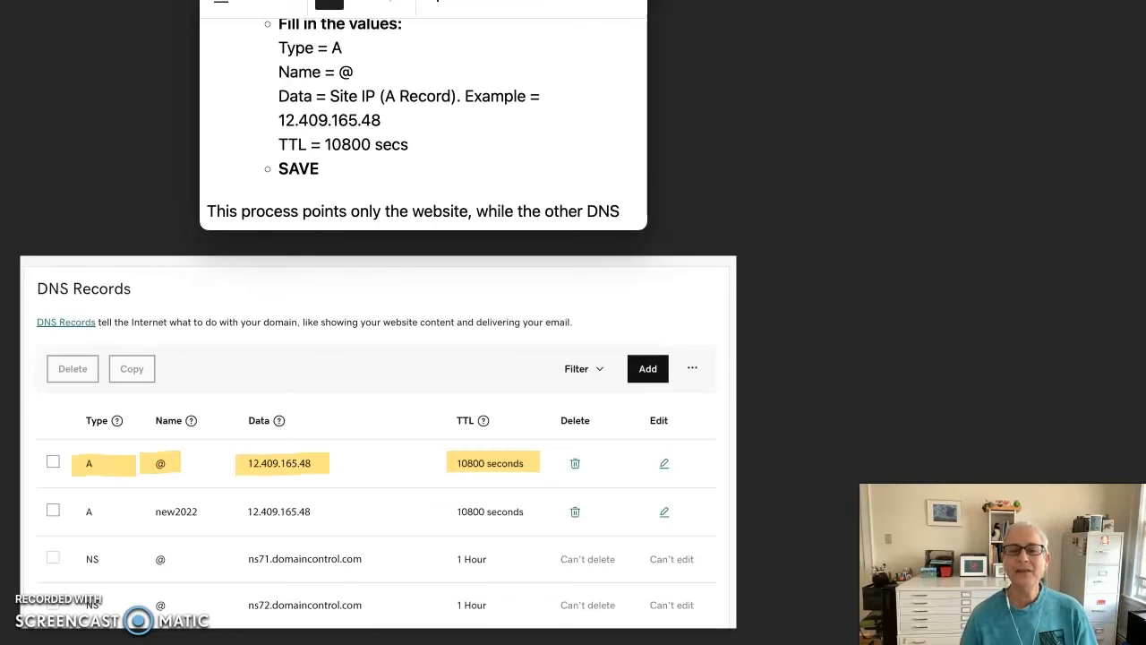
scroll(down, 3)
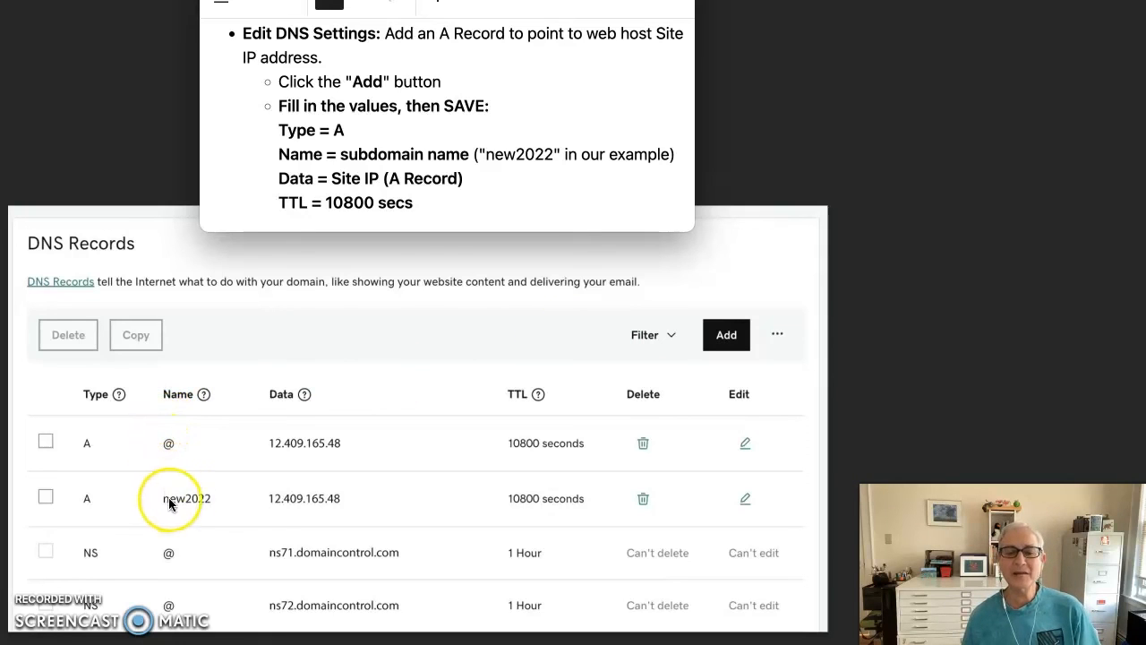
mouse_move(214, 504)
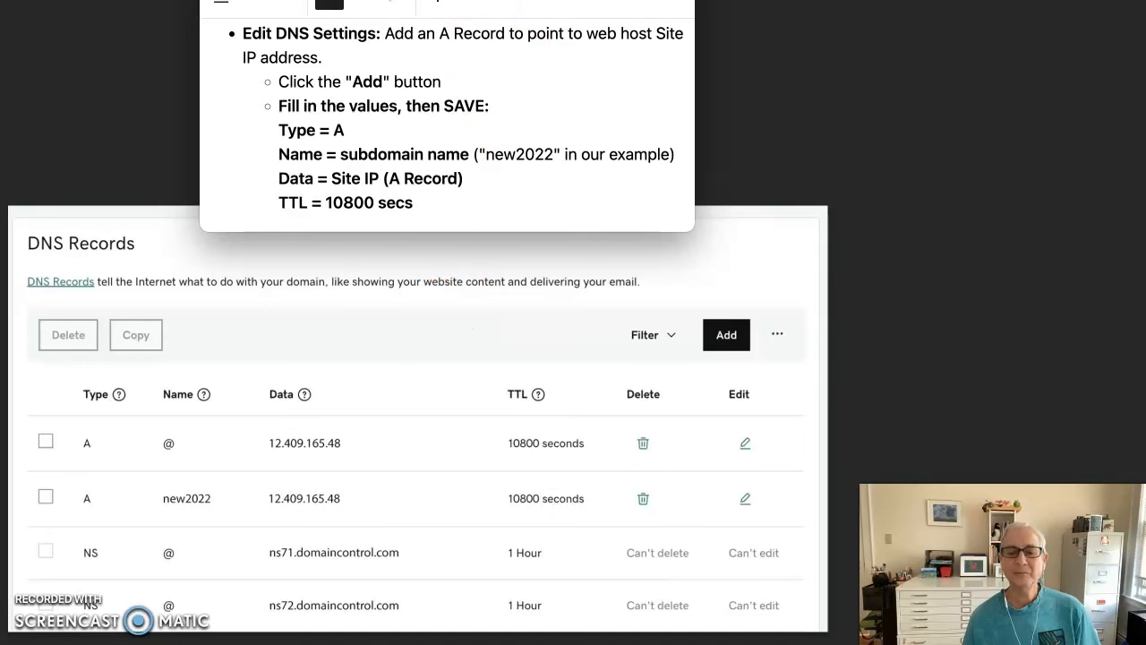
double_click(303, 498)
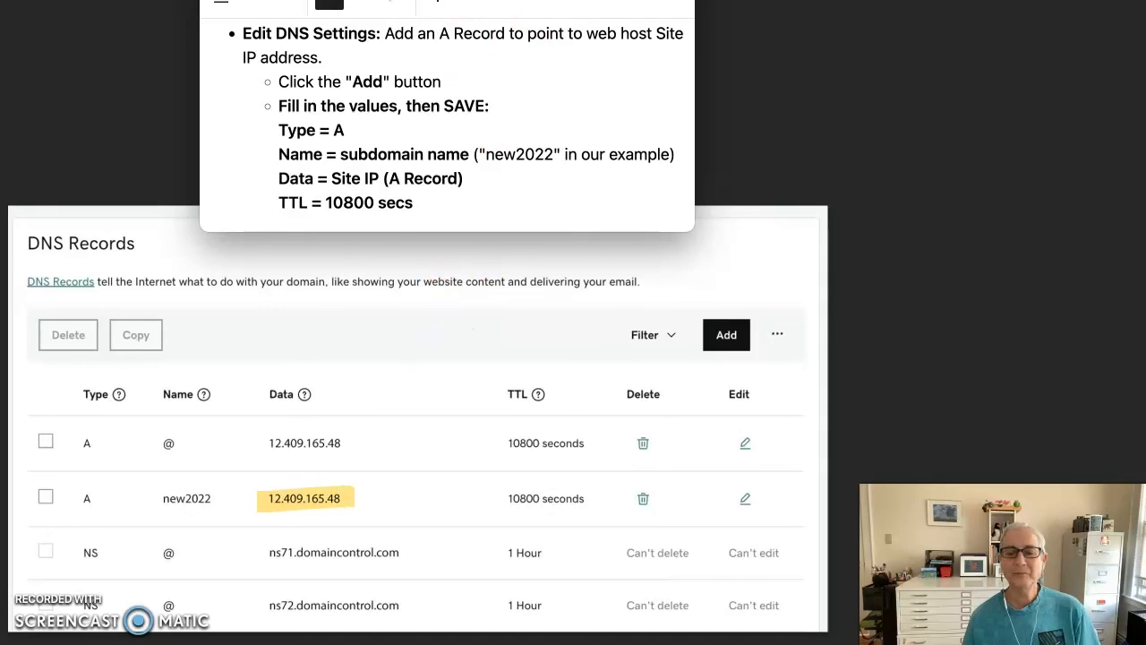